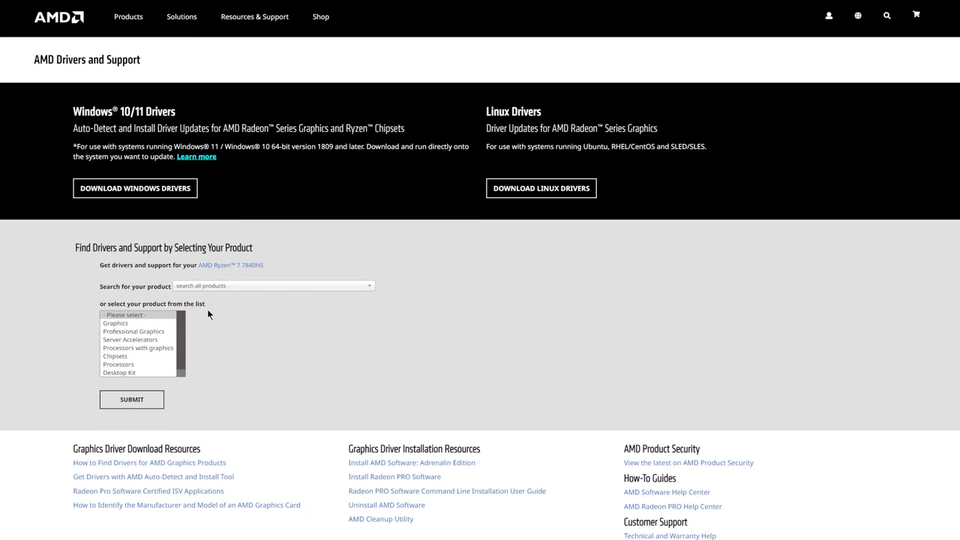
Select Processors with graphics > Ryzen 7 with Radeon Graphics > Ryzen 7 7840HS and submit
left_click(138, 347)
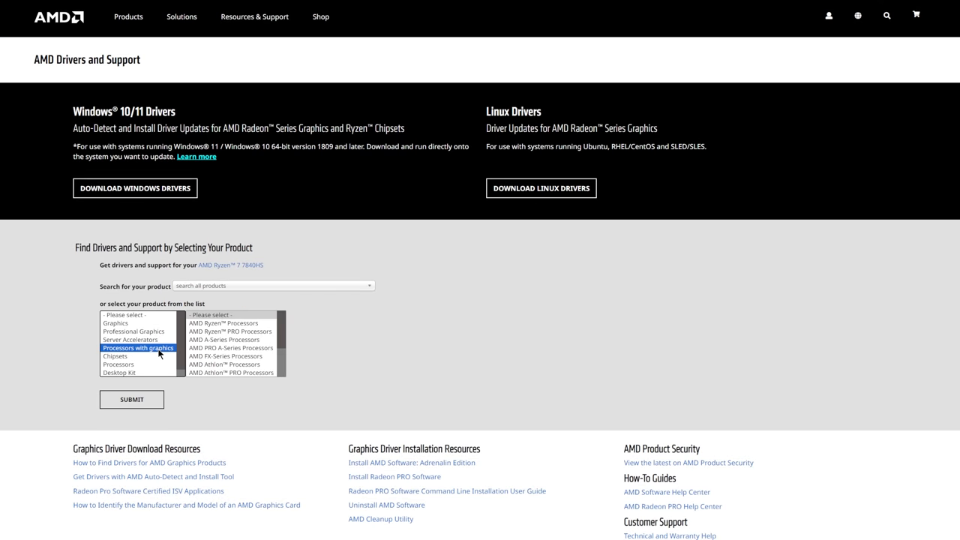
left_click(231, 323)
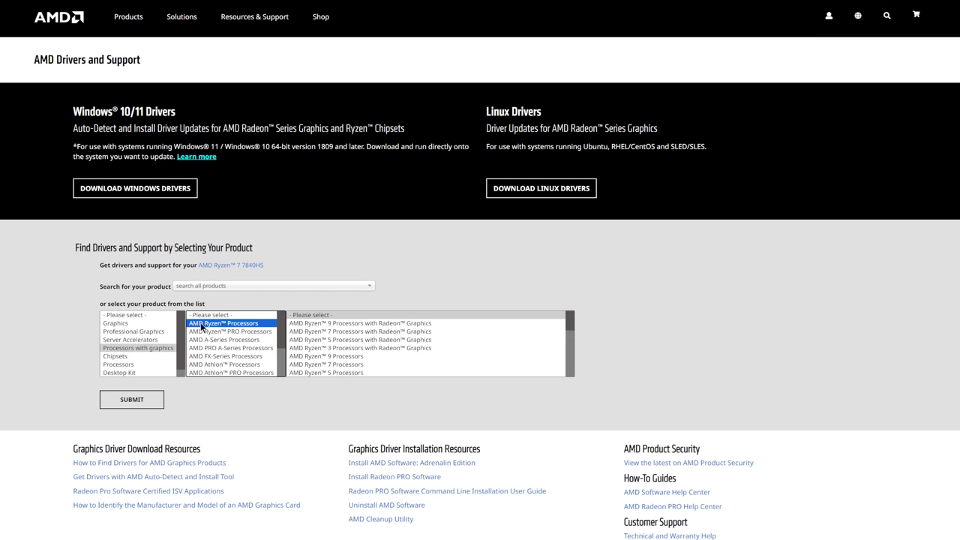
left_click(359, 331)
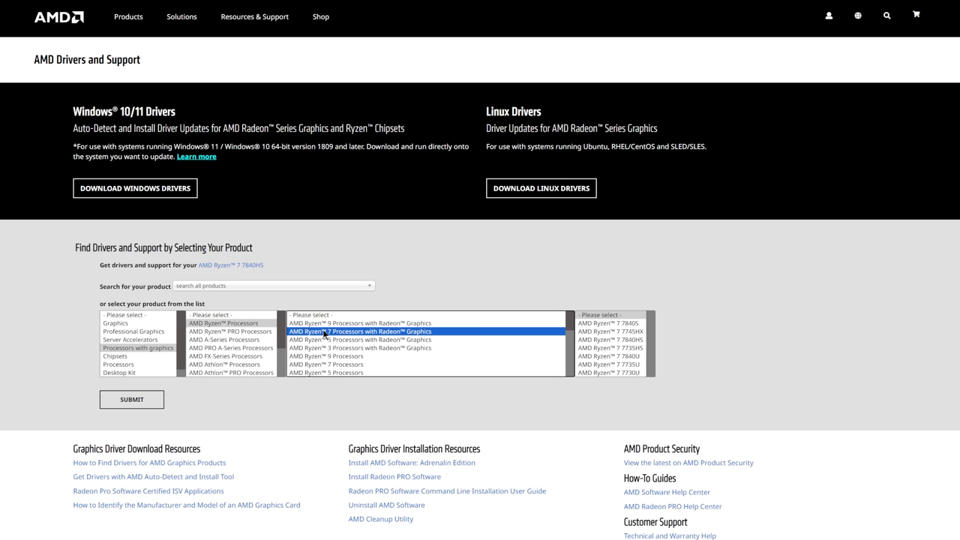
left_click(610, 340)
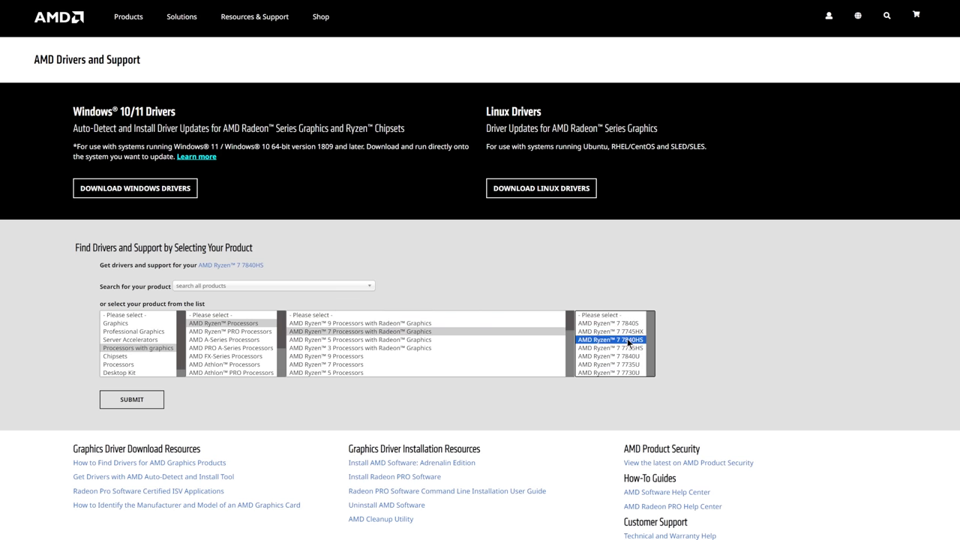
left_click(610, 340)
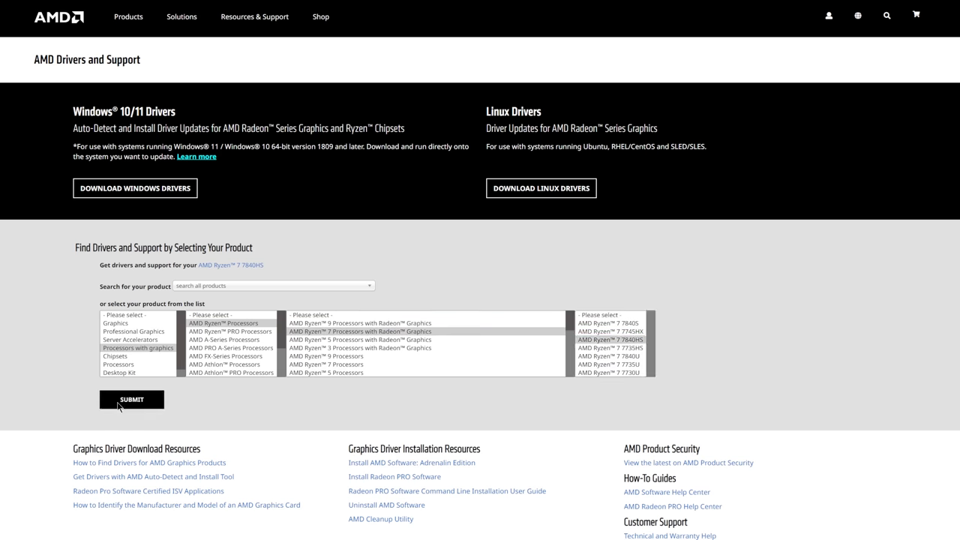
left_click(131, 399)
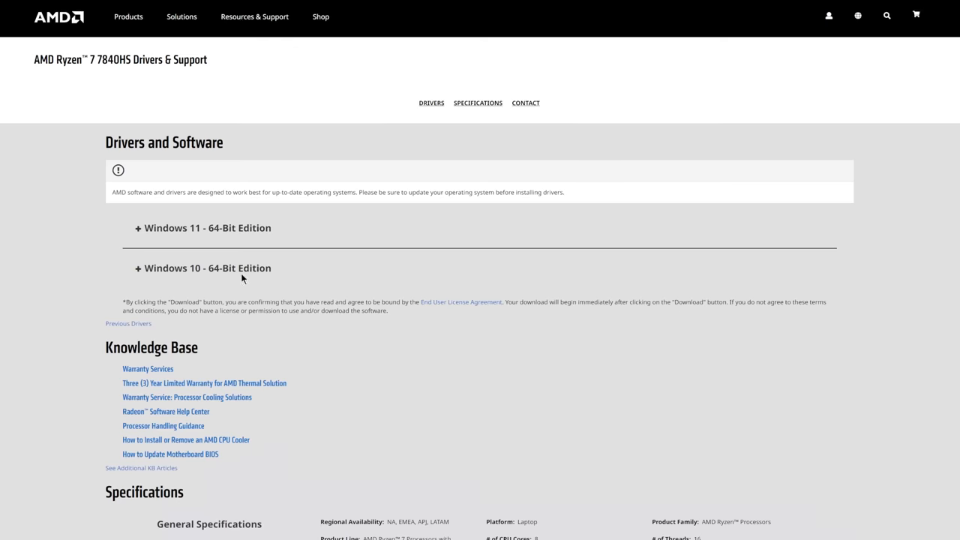
Expand Windows 11 64-Bit Edition and scroll through the Windows 11 and 10 driver downloads
left_click(202, 227)
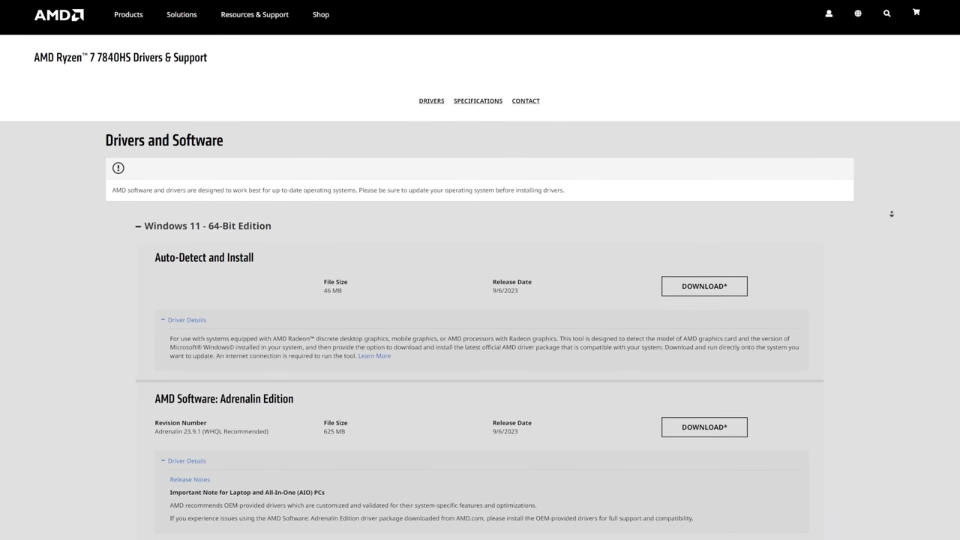
scroll("down", 3)
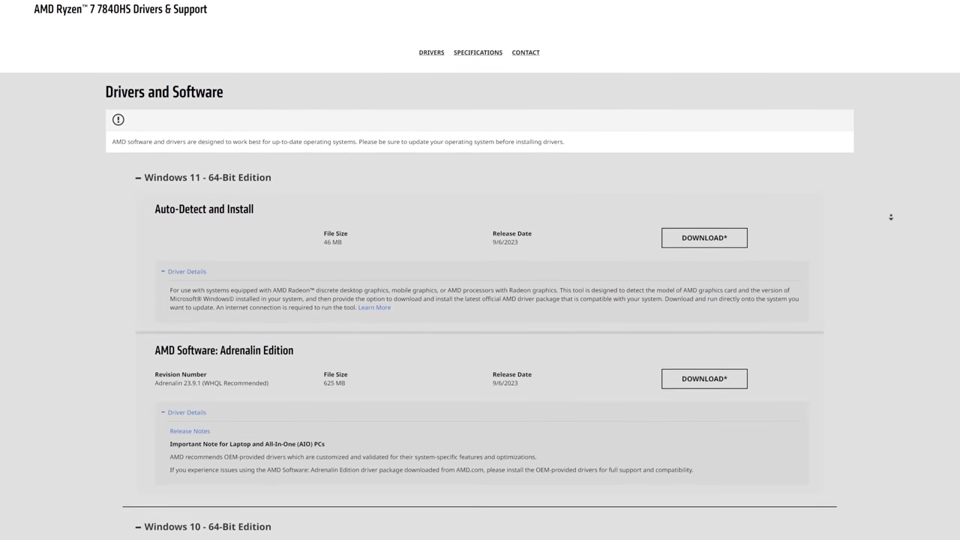
scroll("down", 3)
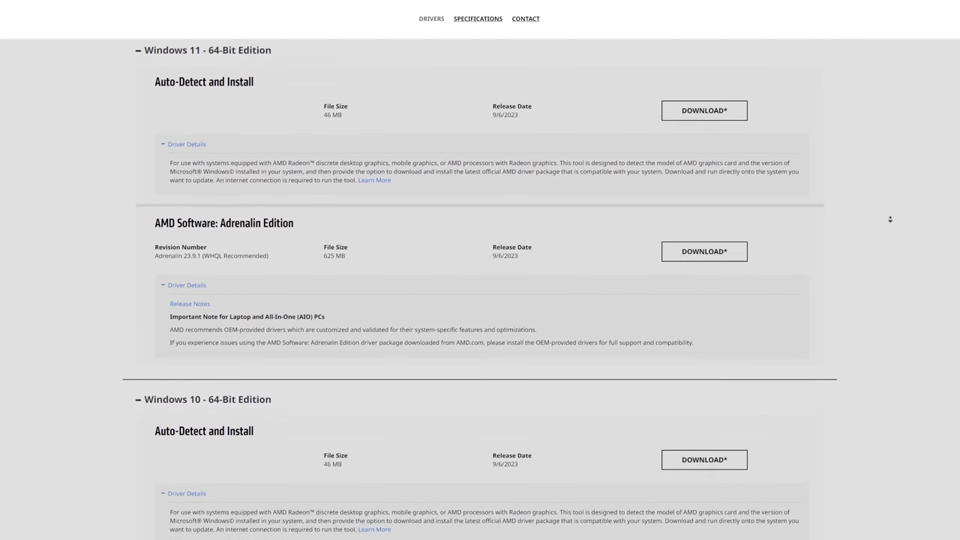
scroll("down", 3)
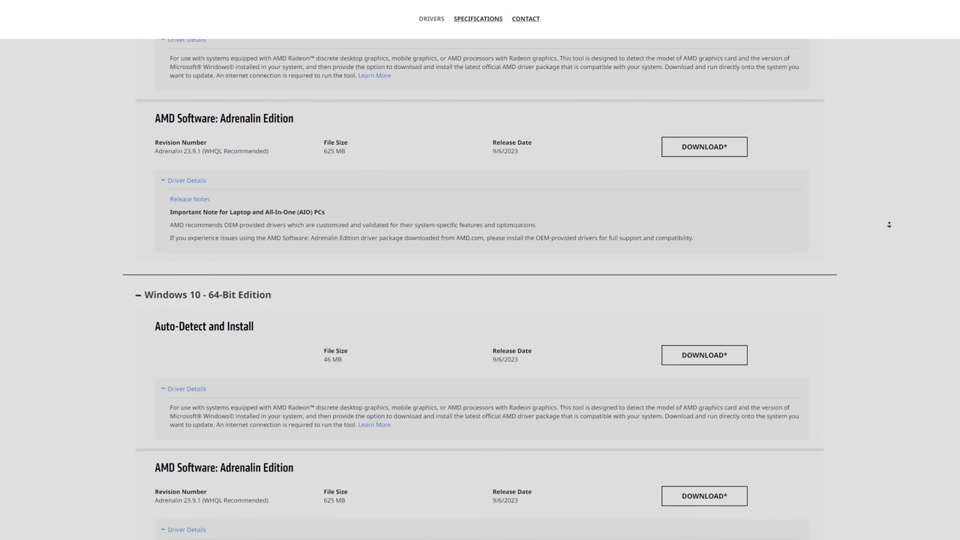
scroll("down", 3)
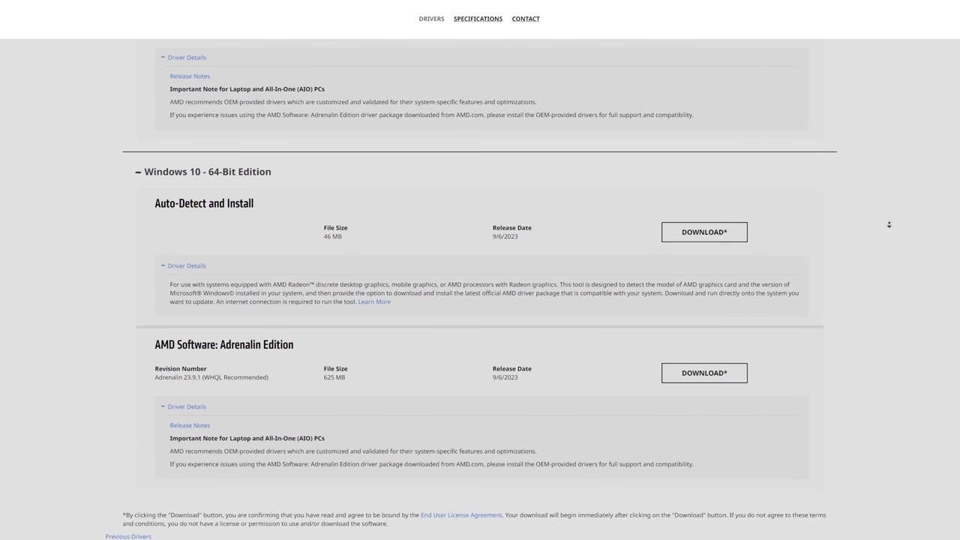
scroll("down", 3)
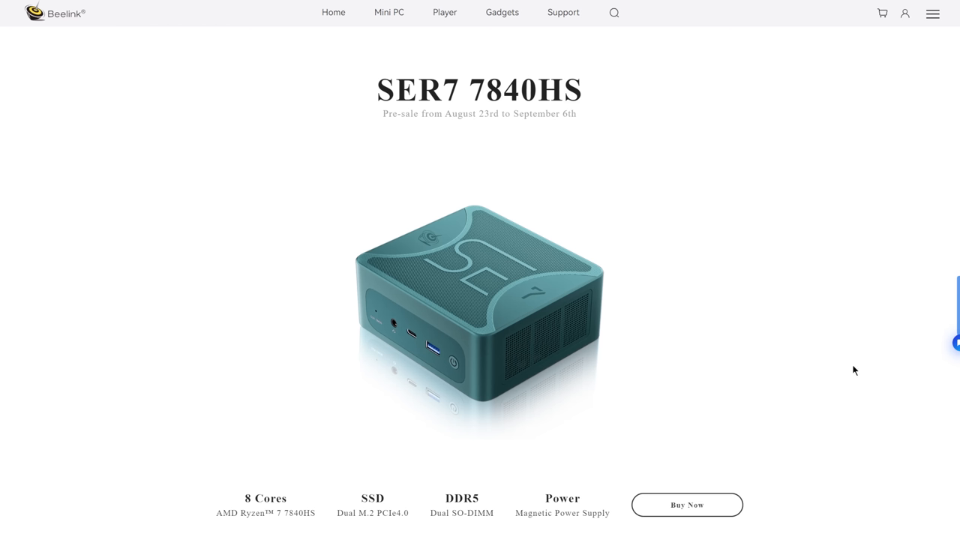
Scroll the SER7 page and select 'AMD Ryzen 7 7840HS' under 8C/16T
scroll("down", 3)
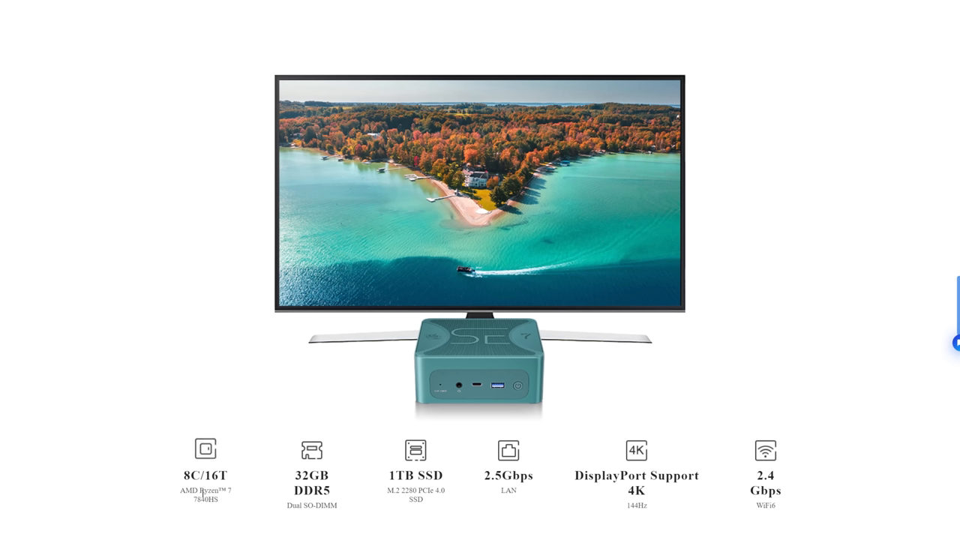
double_click(205, 494)
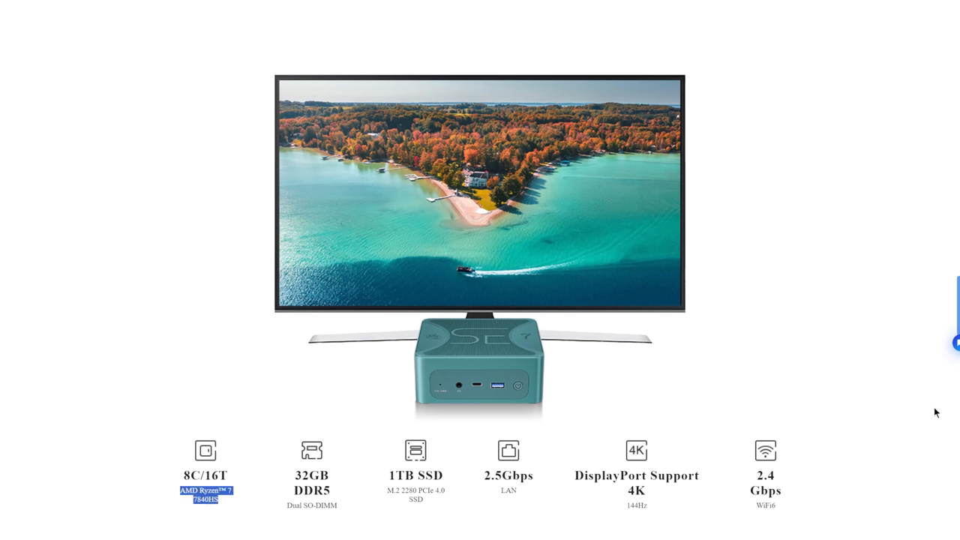